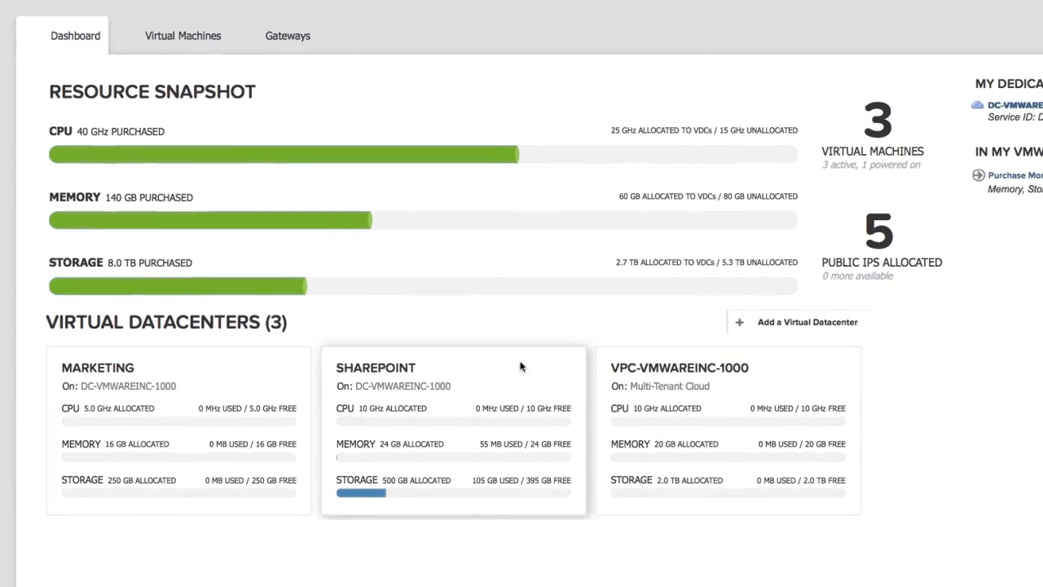
- Show the Sharepoint virtual datacenter's gateways, listing gateway IP 69.194.137.230
left_click(375, 369)
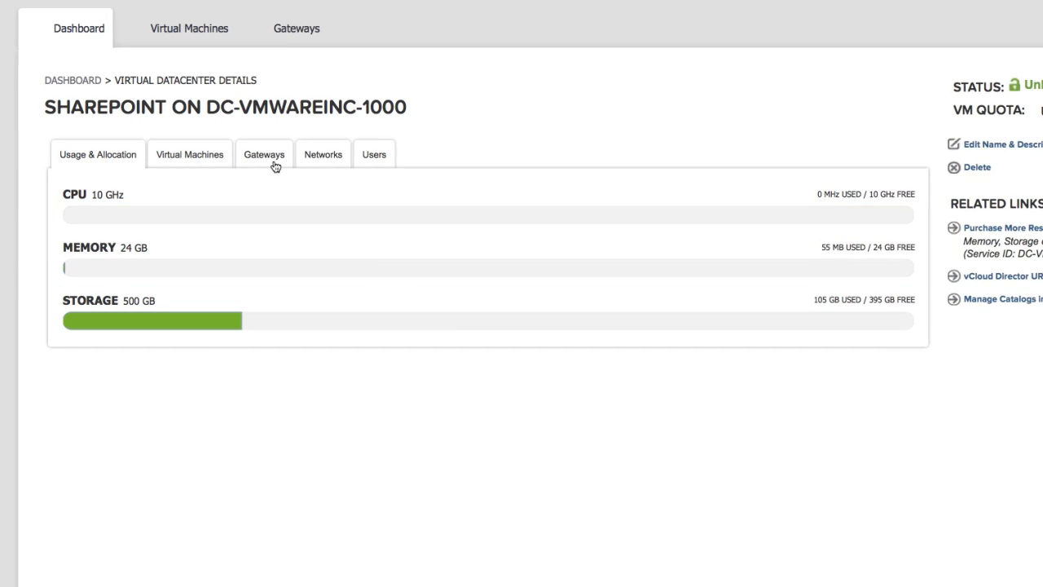
left_click(264, 153)
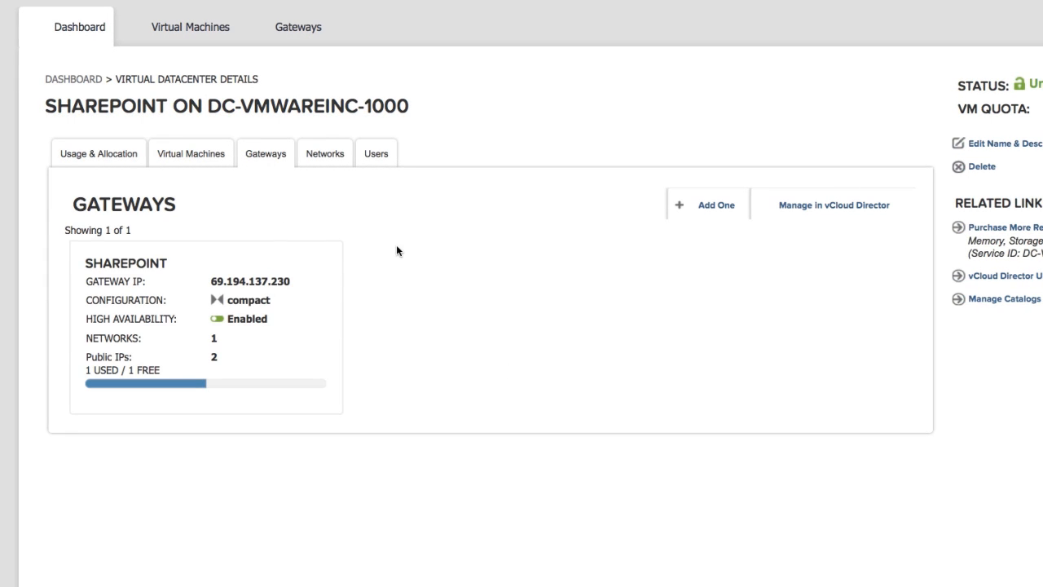
- Check the Sharepoint edge gateway's external IP allocation 69.194.137.230 in vCloud Director
left_click(832, 205)
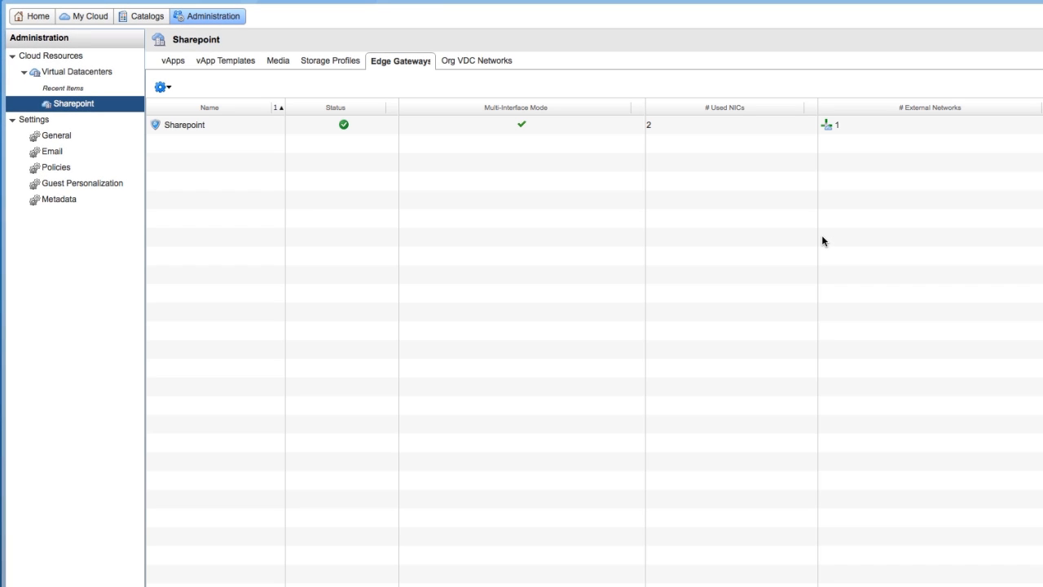
mouse_move(505, 201)
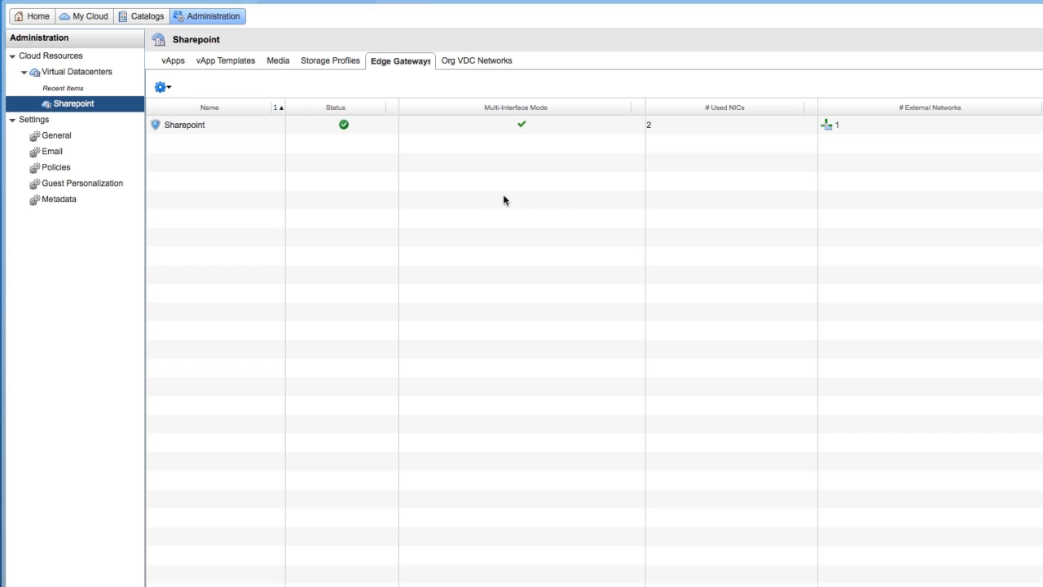
right_click(183, 124)
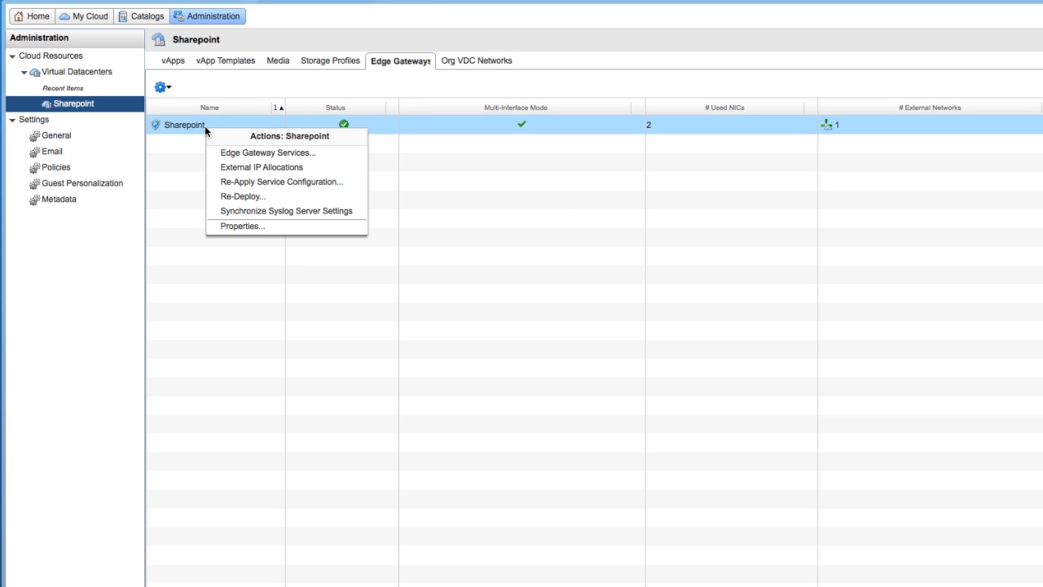
mouse_move(261, 166)
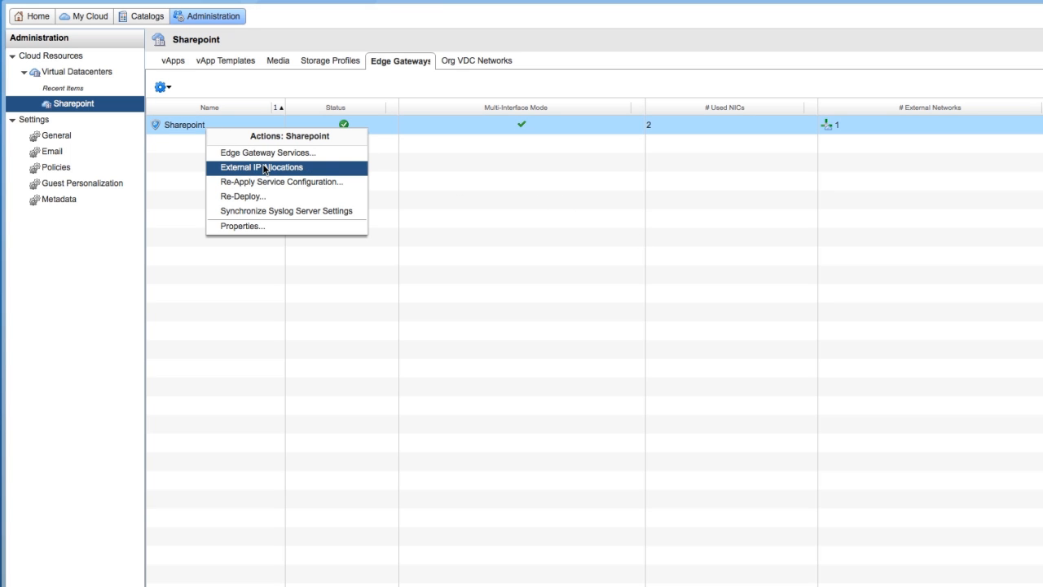
left_click(262, 166)
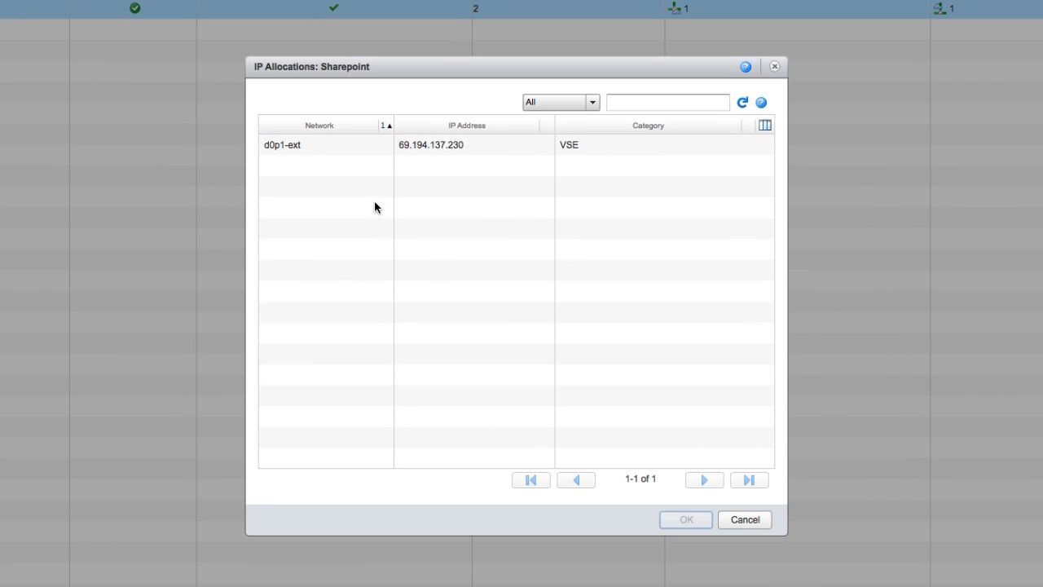
double_click(430, 144)
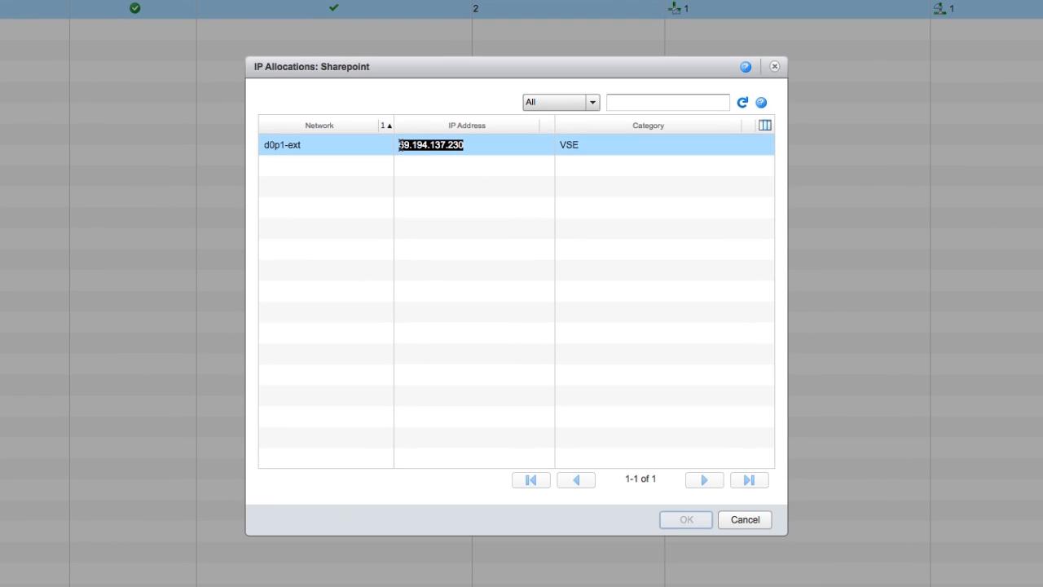
mouse_move(636, 362)
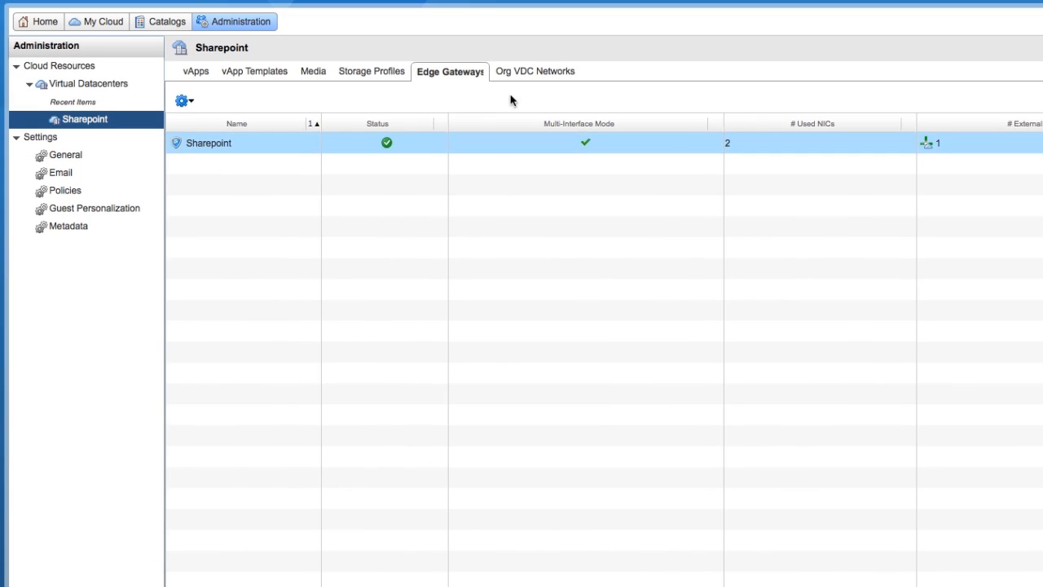
- Review the Sharepoint-default-routed network's IP allocations, including WindowsVM at 192.168.109.2
left_click(534, 72)
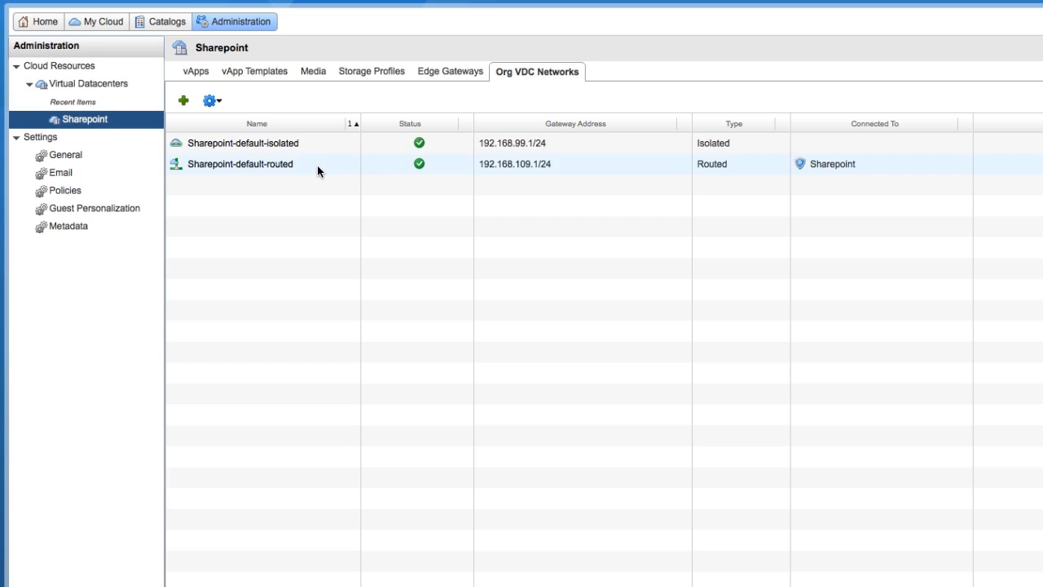
right_click(239, 163)
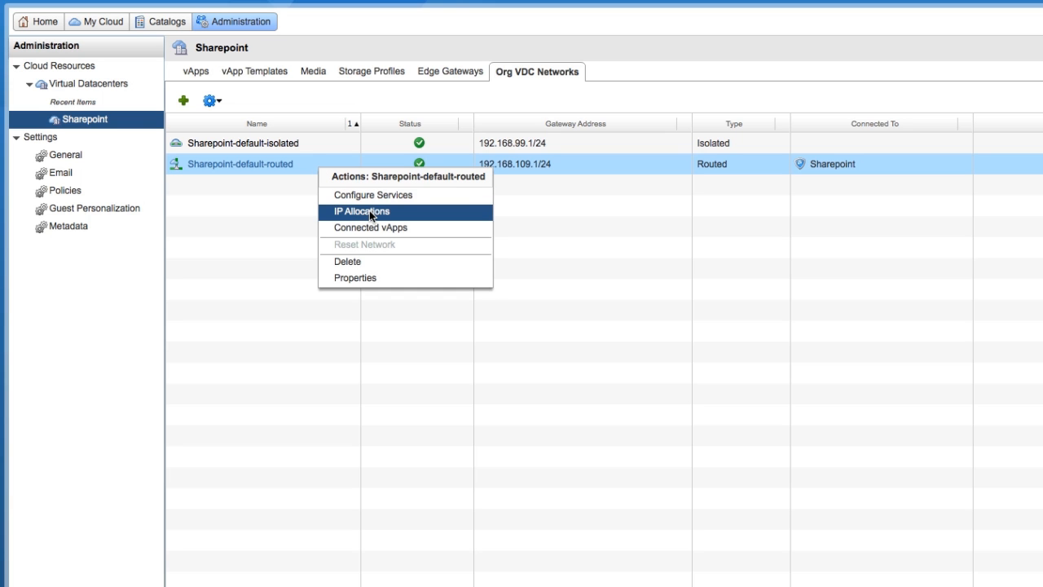
left_click(362, 212)
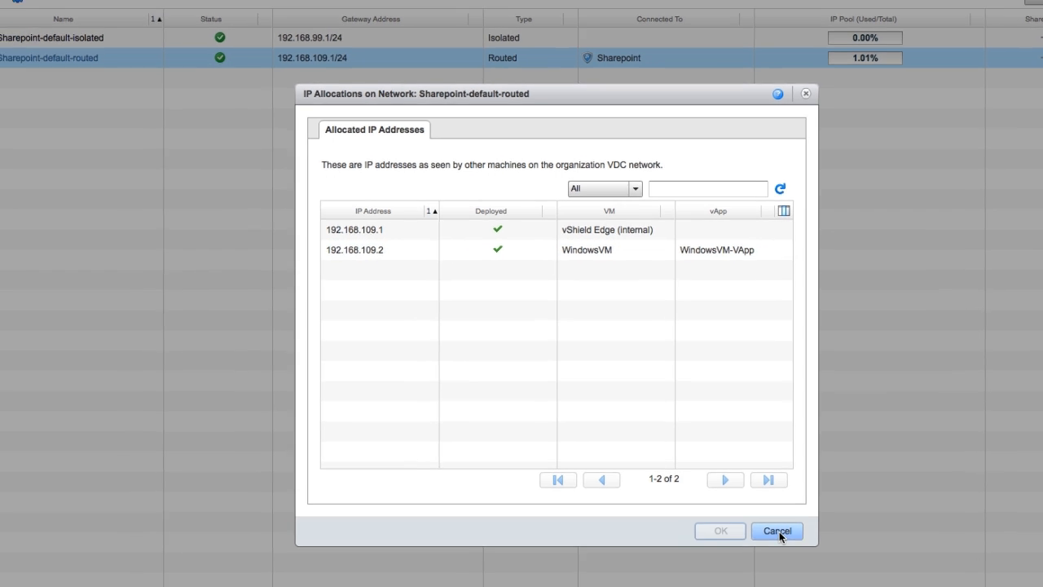
left_click(776, 532)
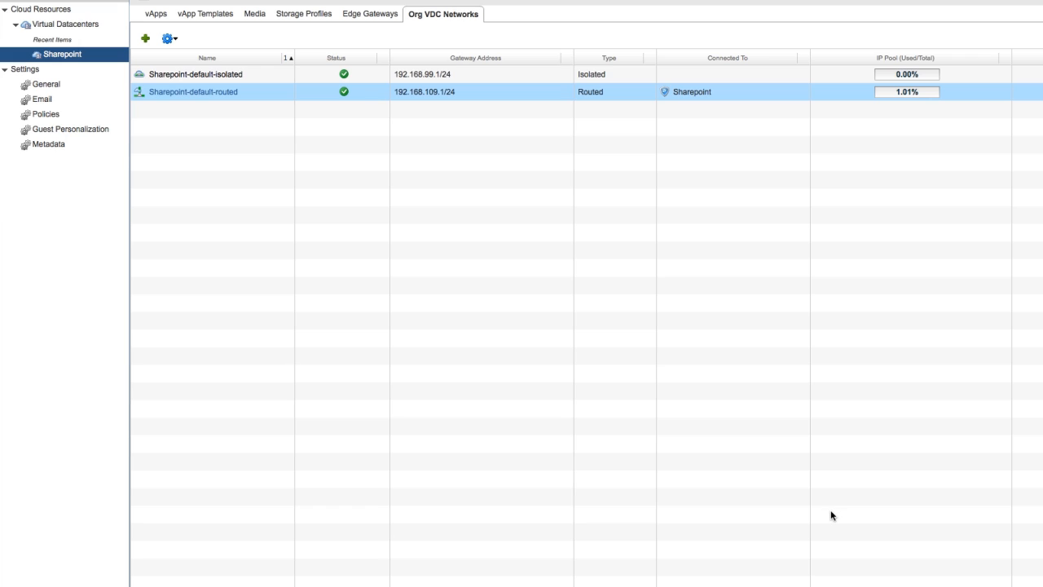
mouse_move(360, 17)
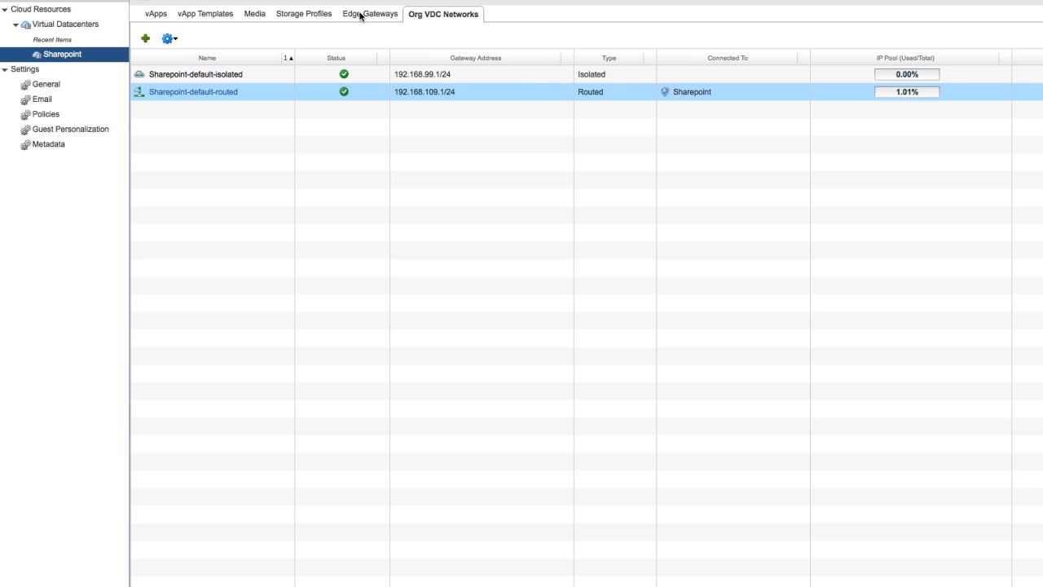
- Show the Sharepoint edge gateway's NAT rules in its services configuration, currently empty
left_click(370, 13)
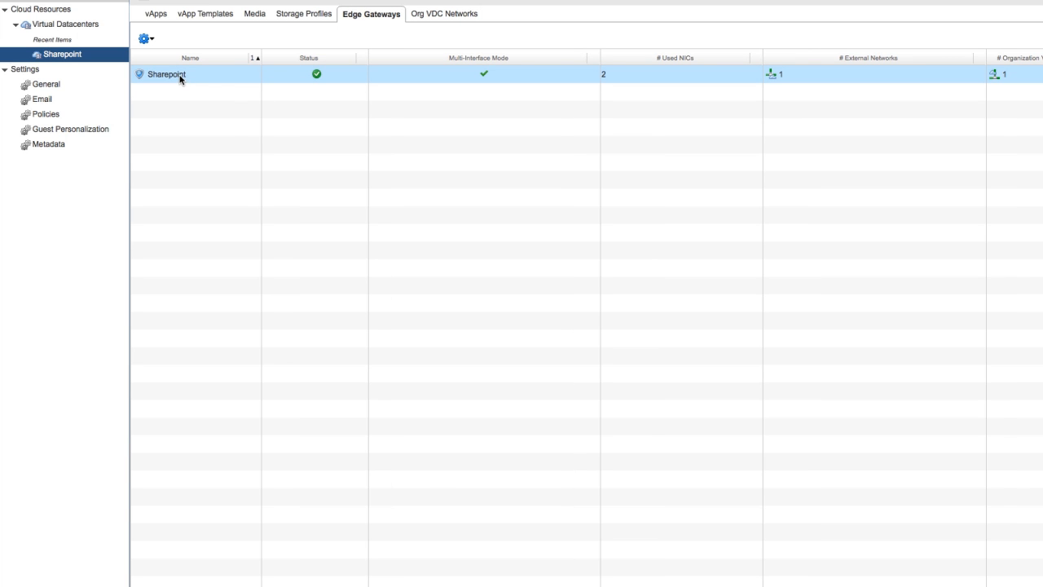
right_click(166, 75)
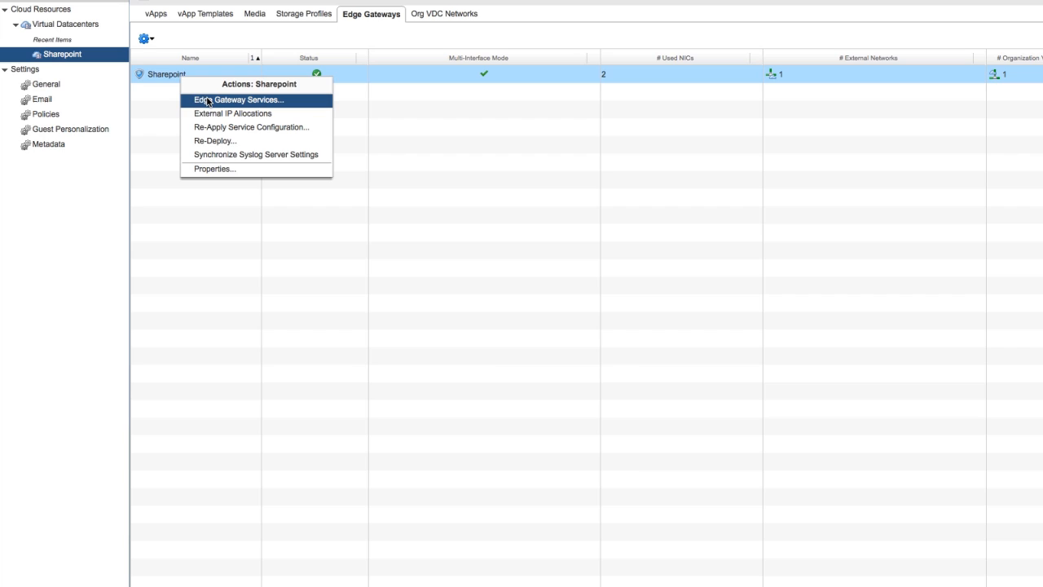
left_click(238, 100)
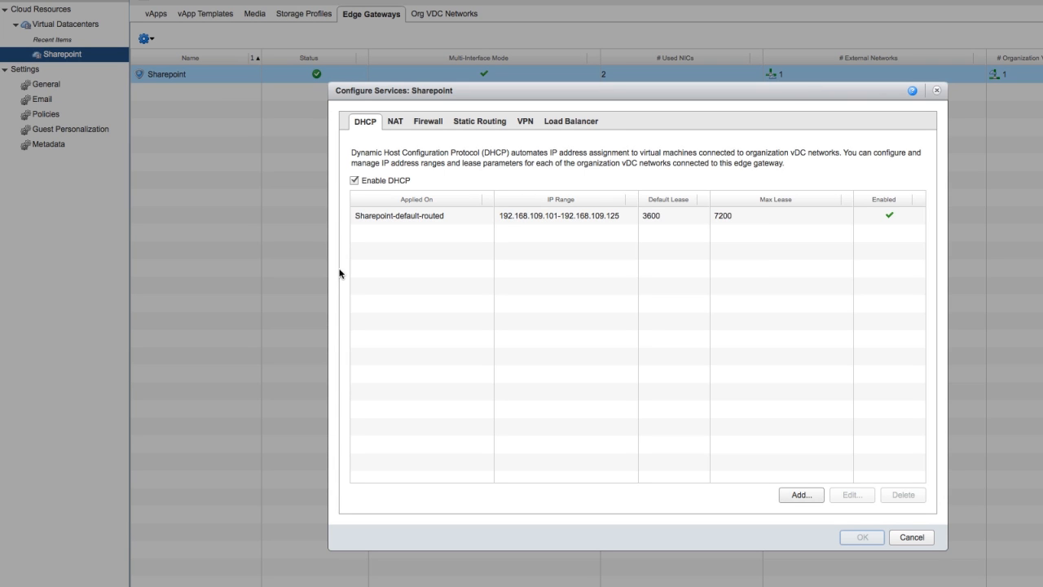
left_click(395, 121)
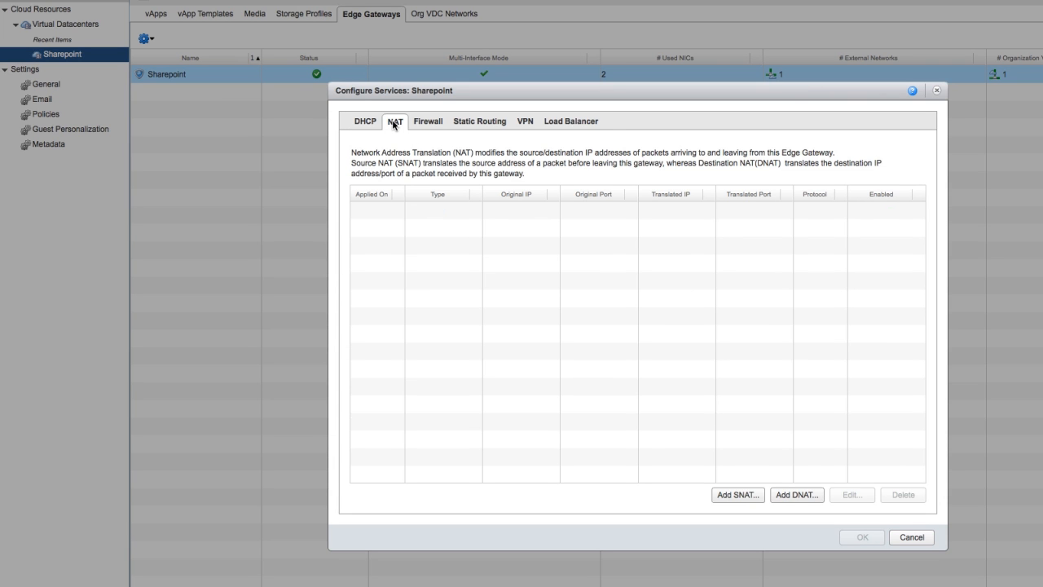
mouse_move(479, 318)
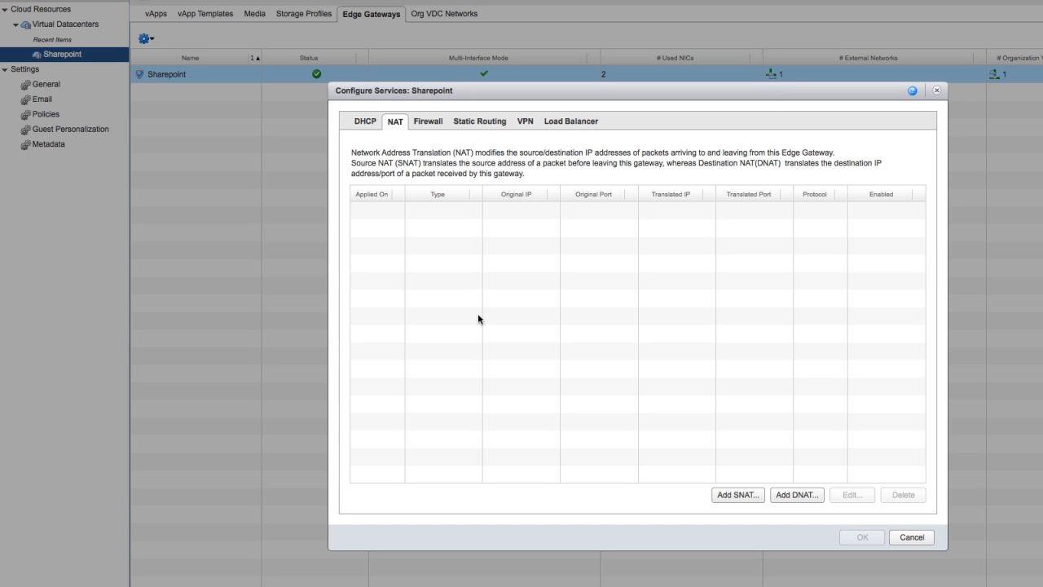
mouse_move(695, 407)
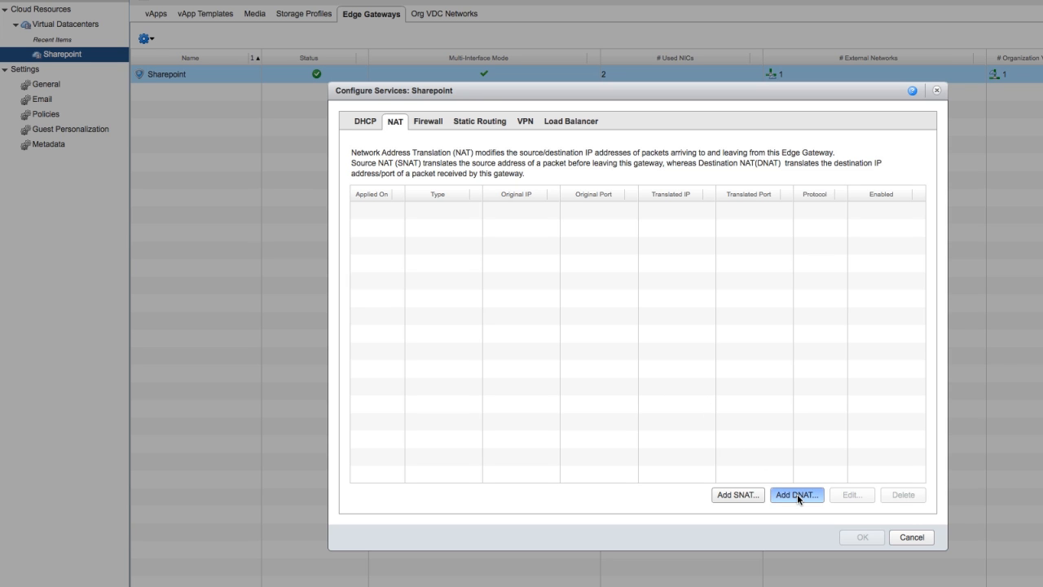
- Fill a DNAT rule mapping TCP 69.194.137.230 port 80 to 192.168.109.102 port 80
left_click(795, 495)
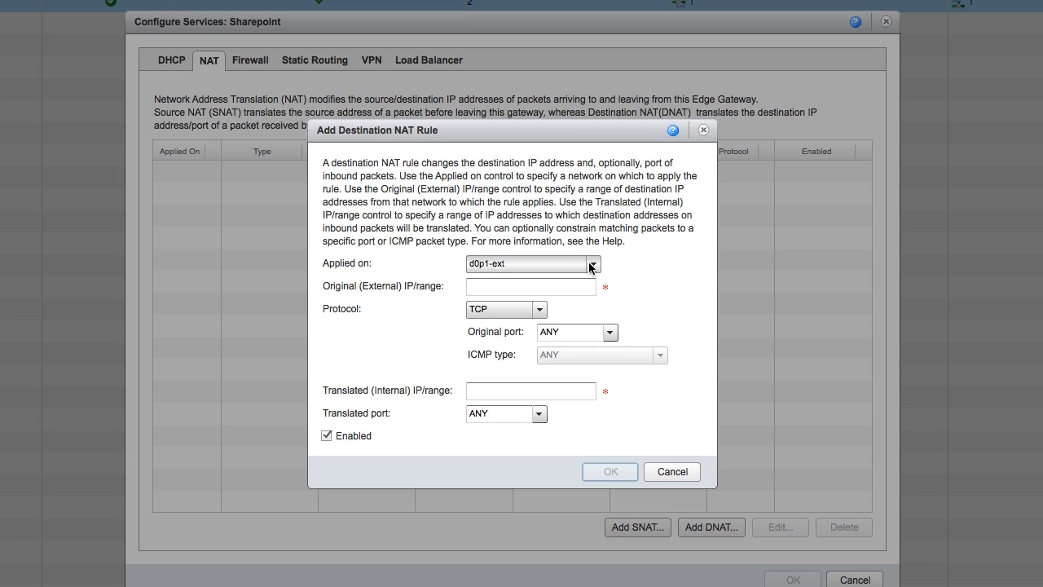
left_click(531, 287)
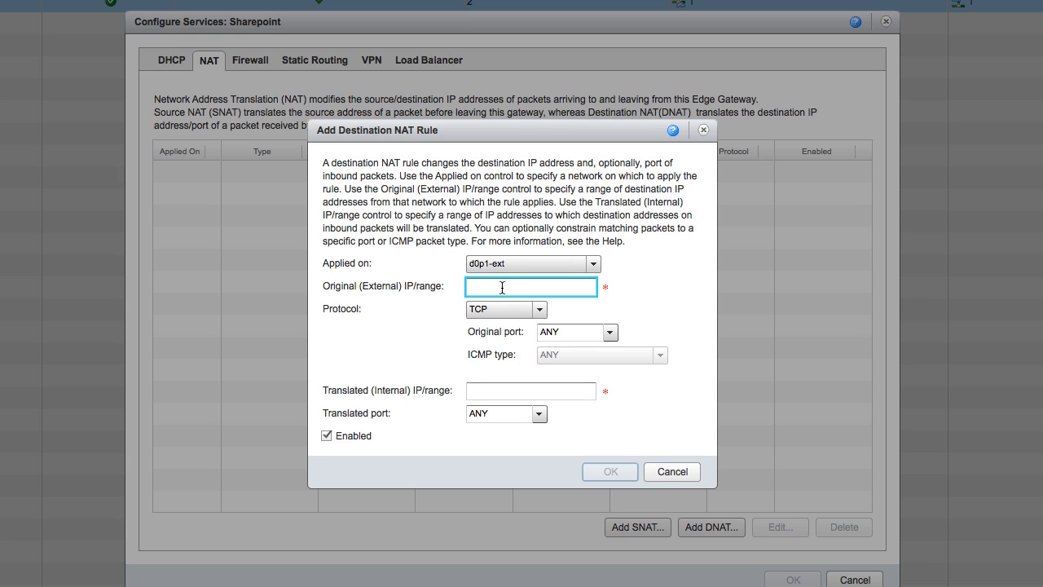
type("69.194.137.230")
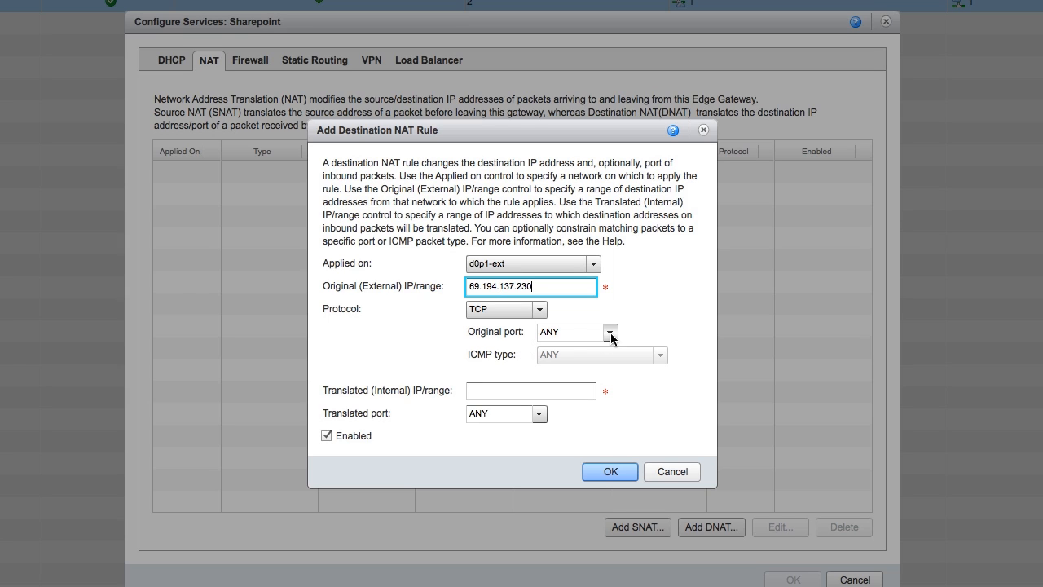
left_click(610, 333)
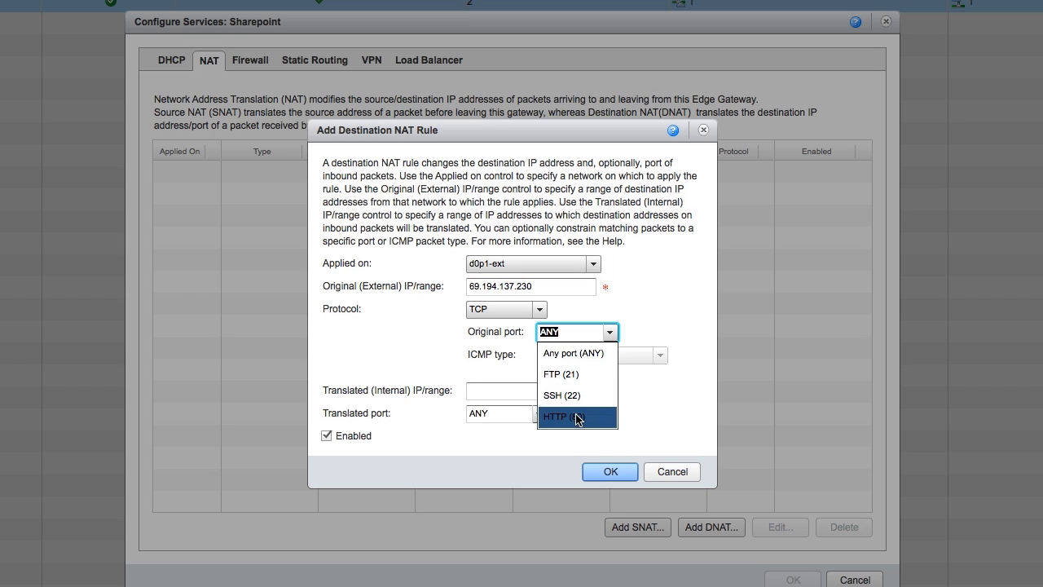
left_click(577, 417)
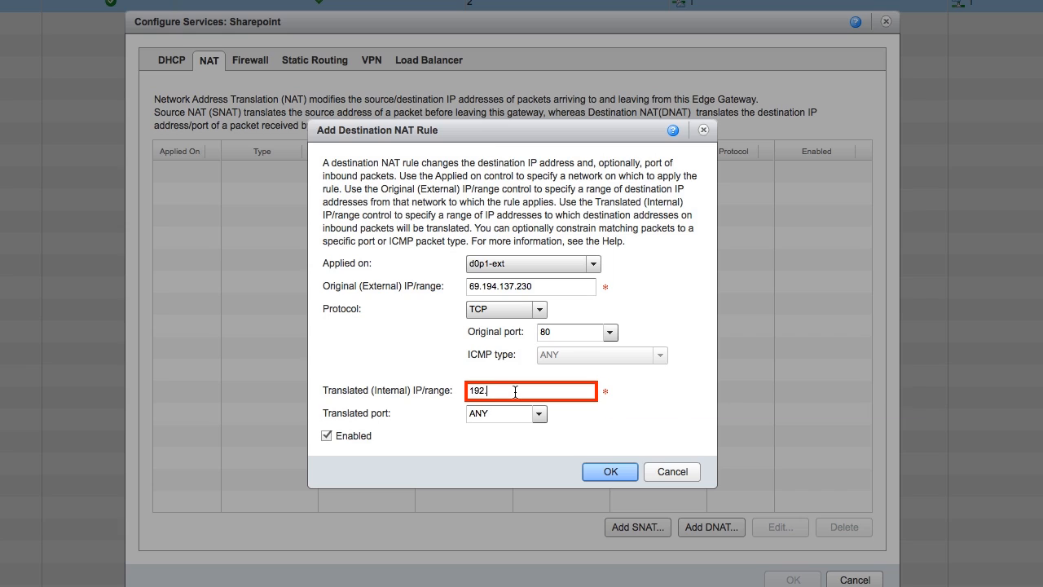
type("168.100.102")
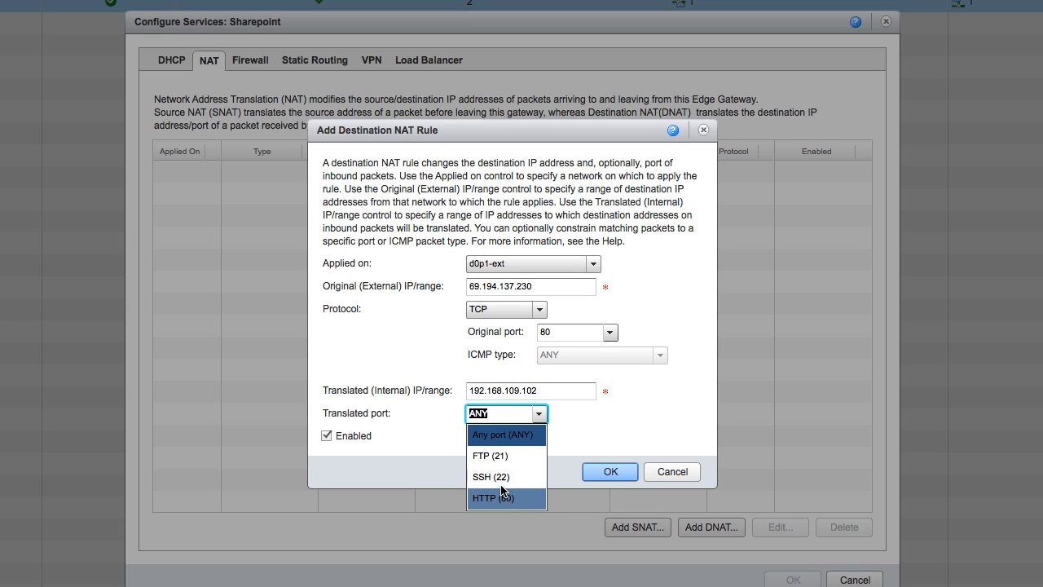
left_click(493, 497)
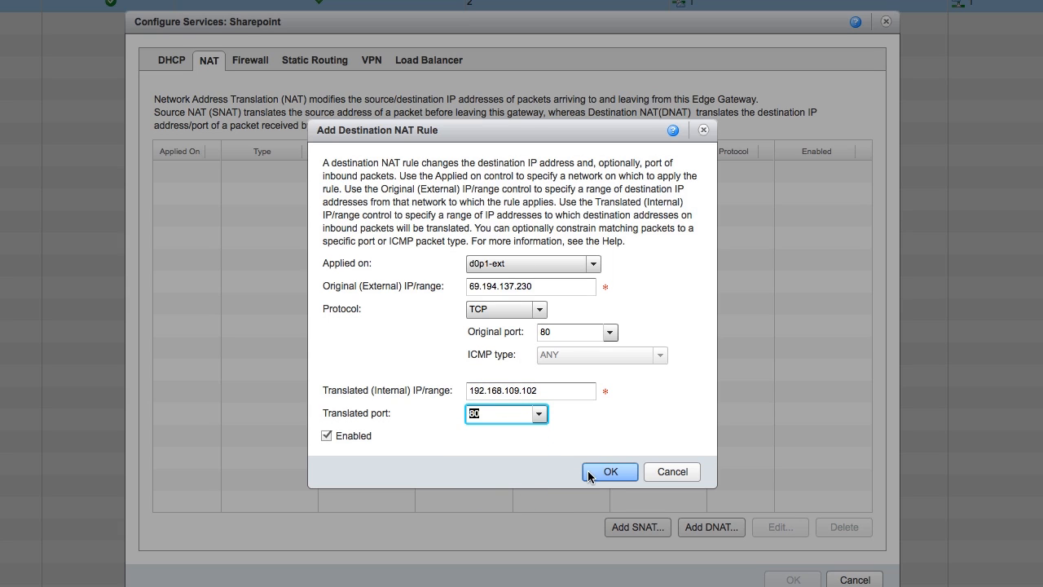
- Save the DNAT rule and apply it, setting the Sharepoint gateway reconfiguring
left_click(610, 471)
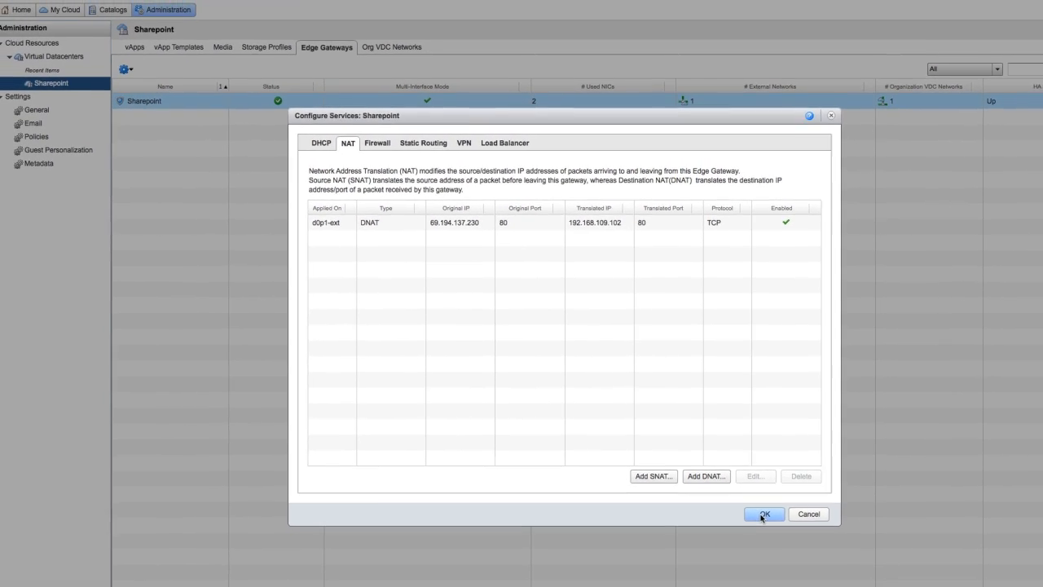
left_click(763, 513)
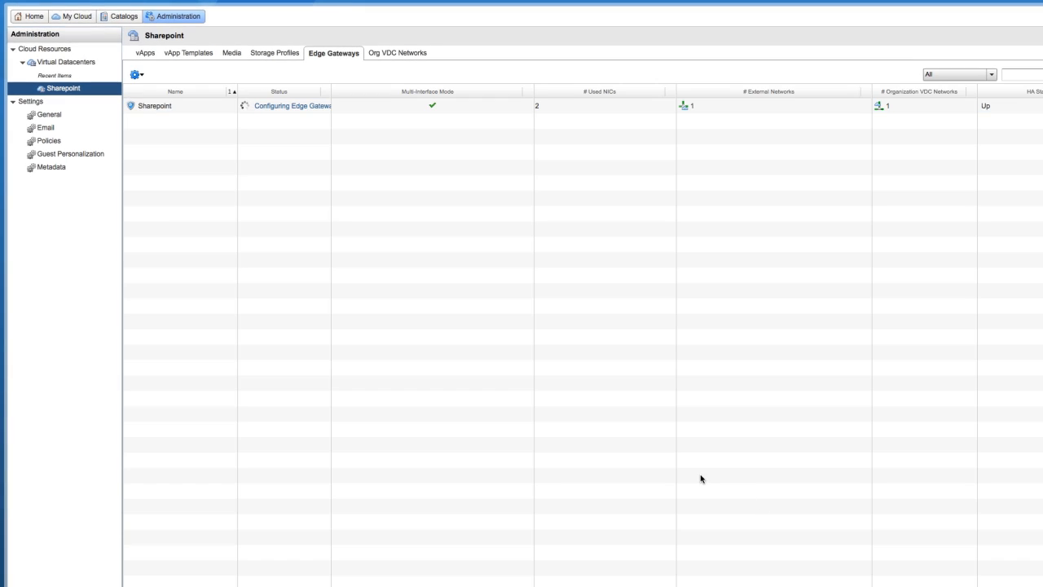
mouse_move(270, 166)
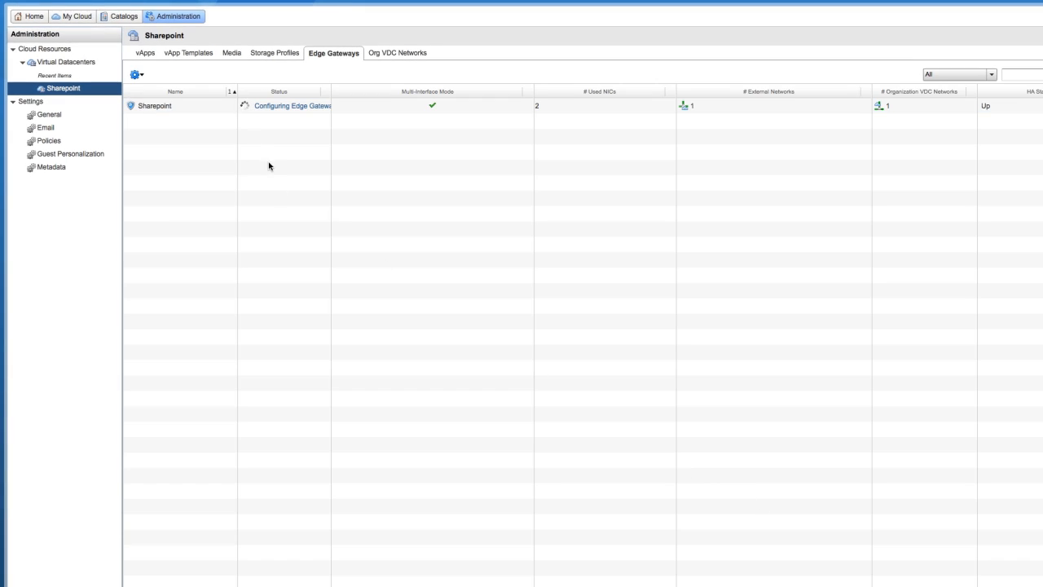